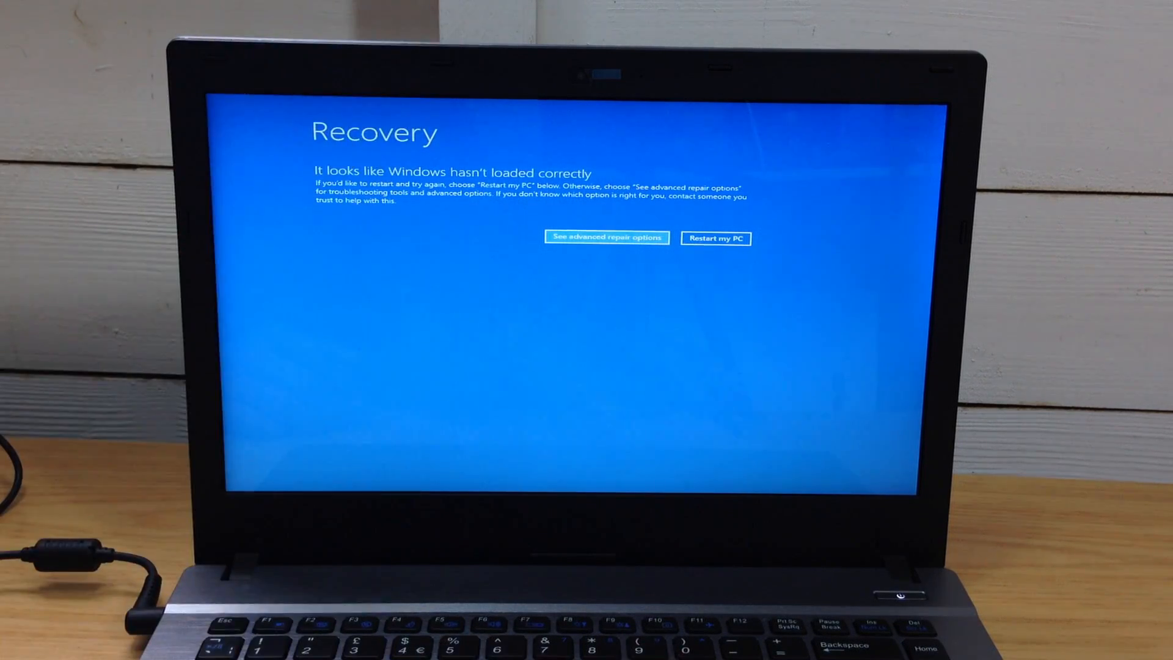
Launch Start-up Repair via Advanced repair options, Troubleshoot and Advanced options
{"action": "left_click", "coordinate": [606, 237]}
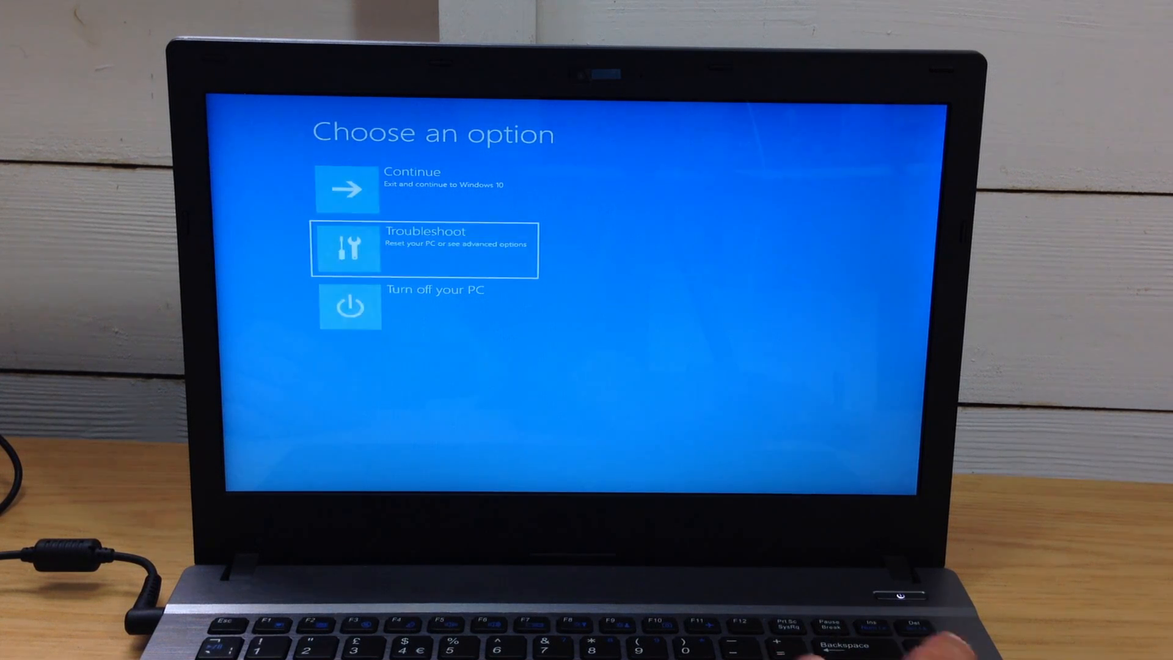
{"action": "left_click", "coordinate": [424, 250]}
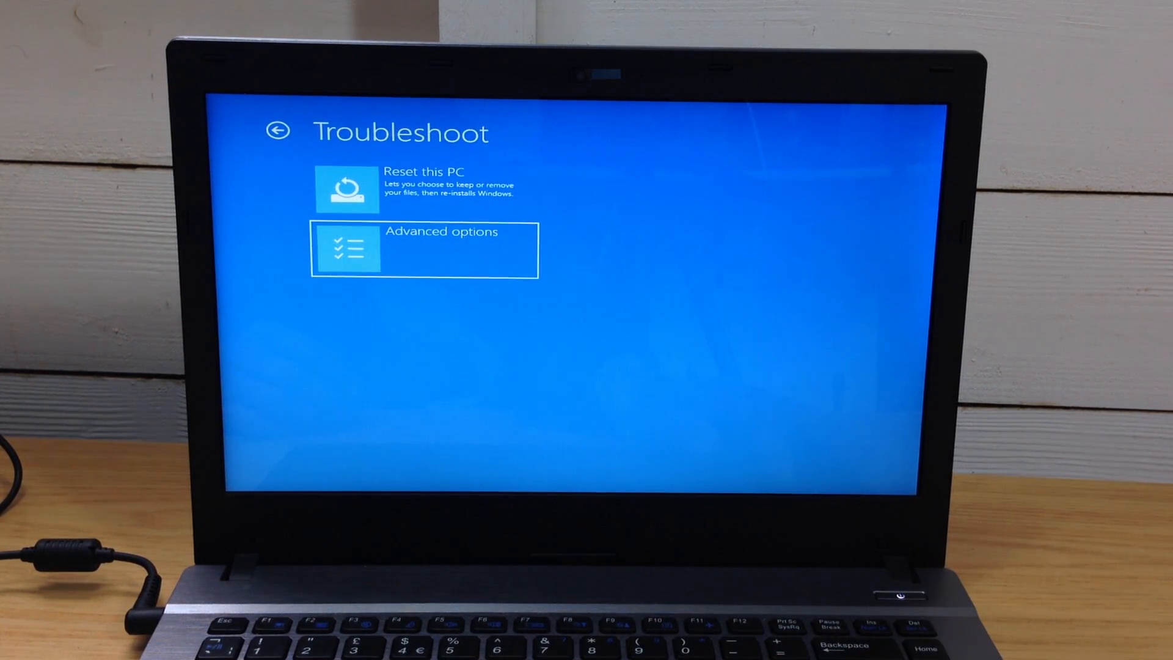
{"action": "left_click", "coordinate": [424, 250]}
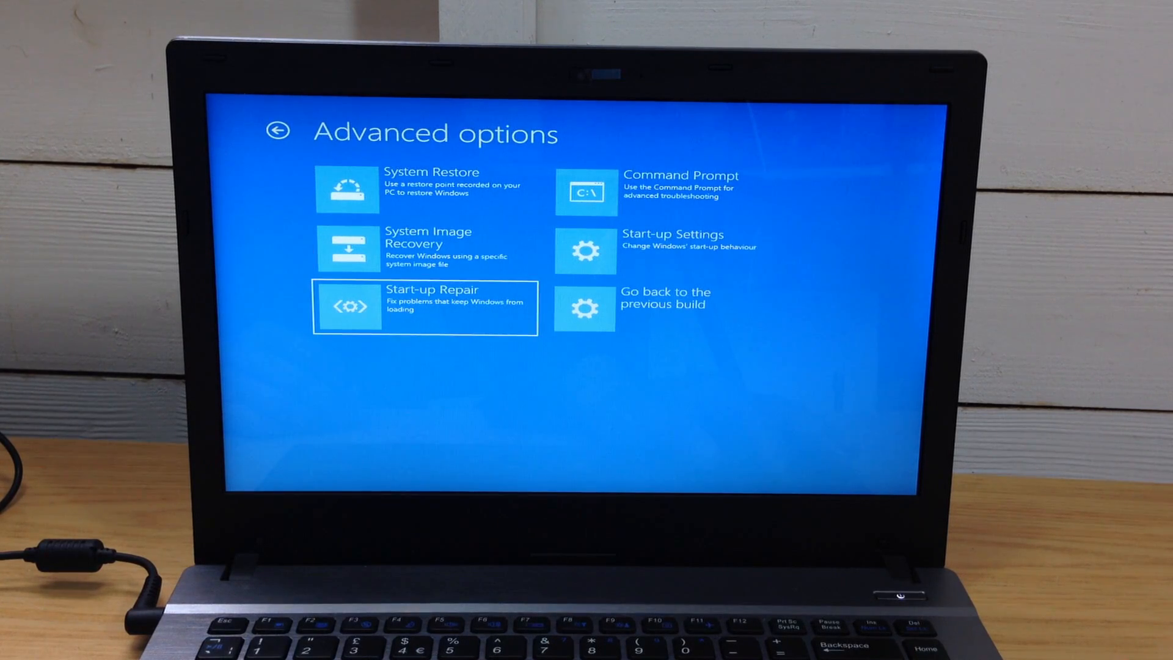
{"action": "left_click", "coordinate": [424, 306]}
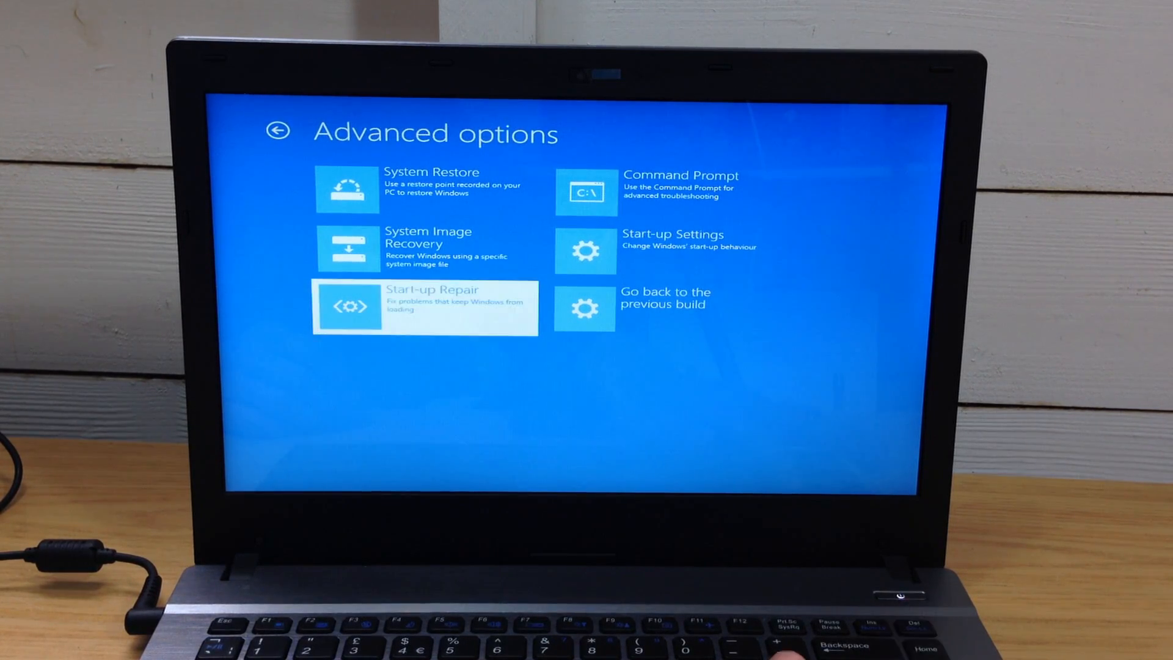
{"action": "left_click", "coordinate": [424, 307]}
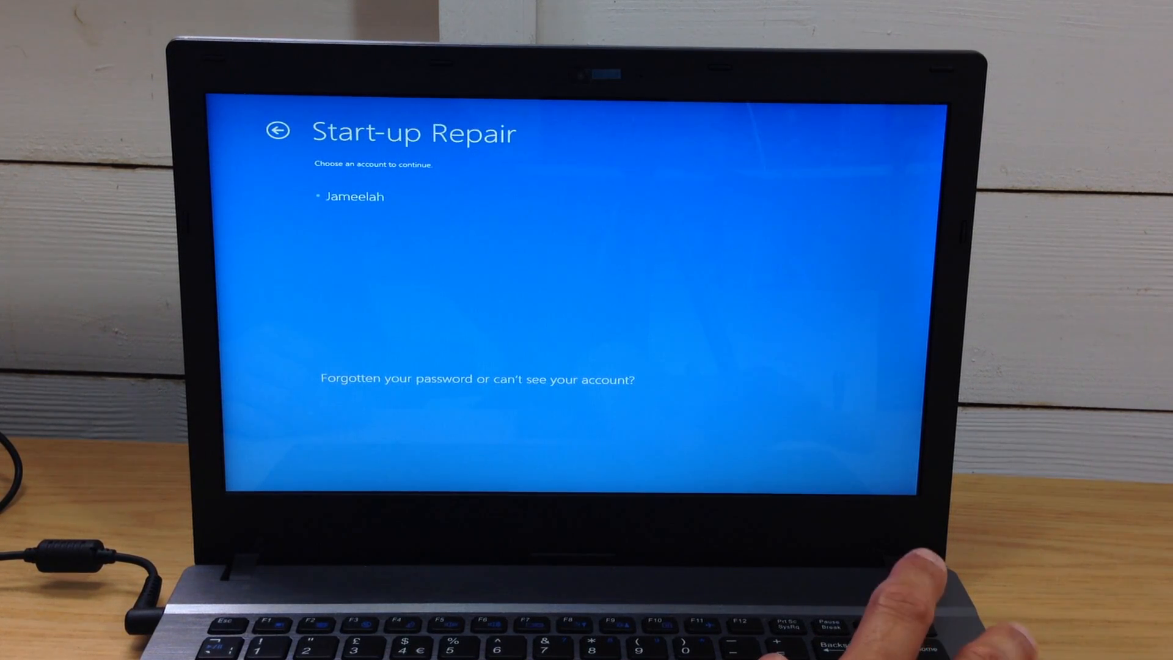
Choose the user account, submit its password and continue so the laptop reboots
{"action": "left_click", "coordinate": [354, 196]}
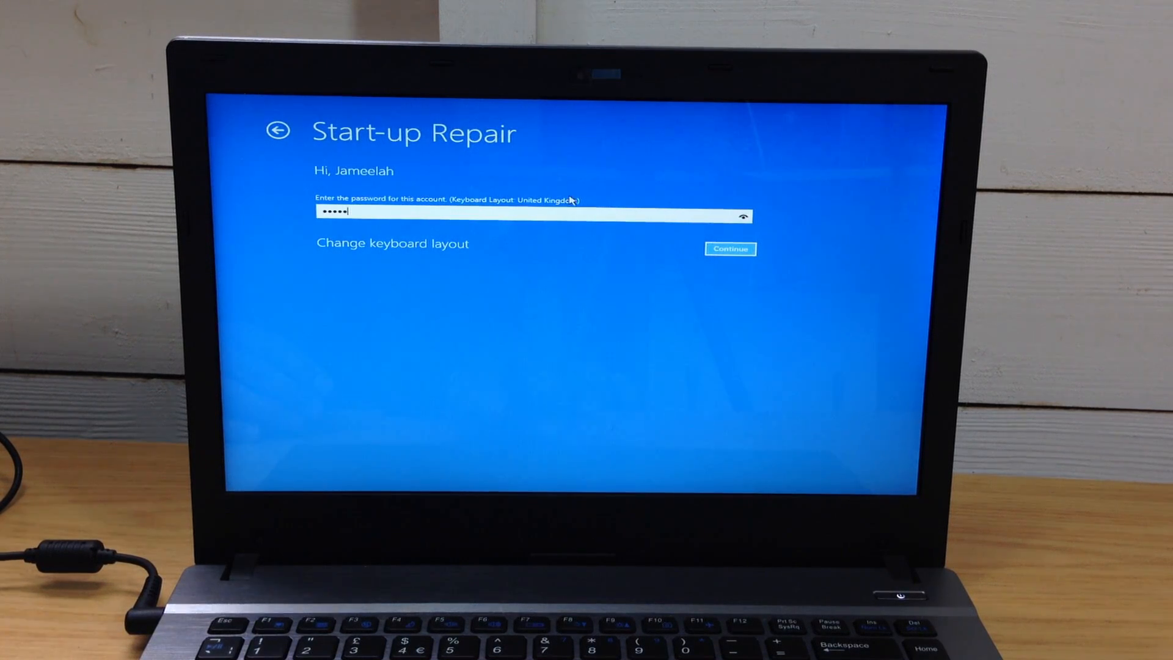
{"action": "left_click", "coordinate": [730, 249]}
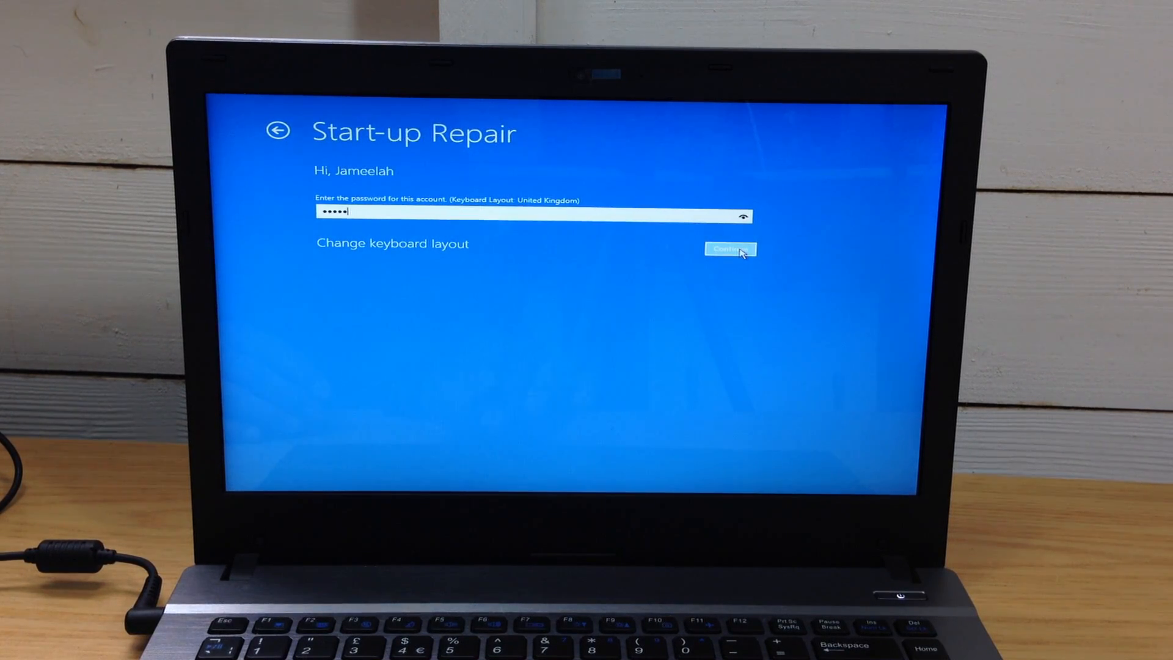
{"action": "left_click", "coordinate": [729, 250]}
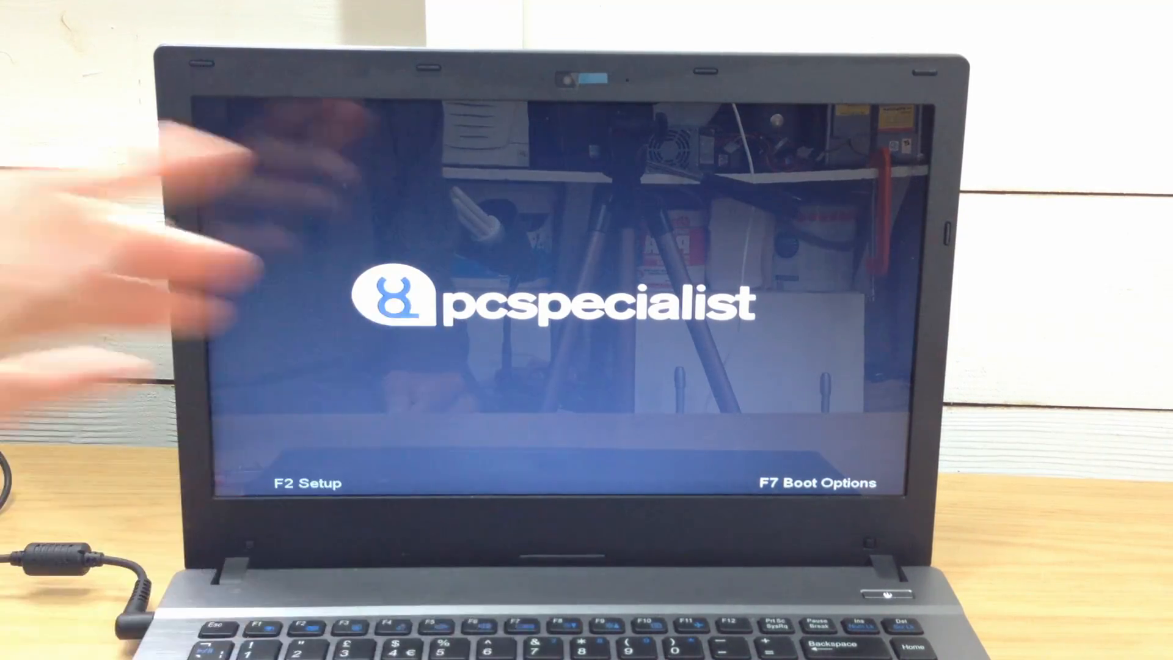
Boot from the internal KINGSTON SSD using the F7 boot device menu
{"action": "key", "text": "f7"}
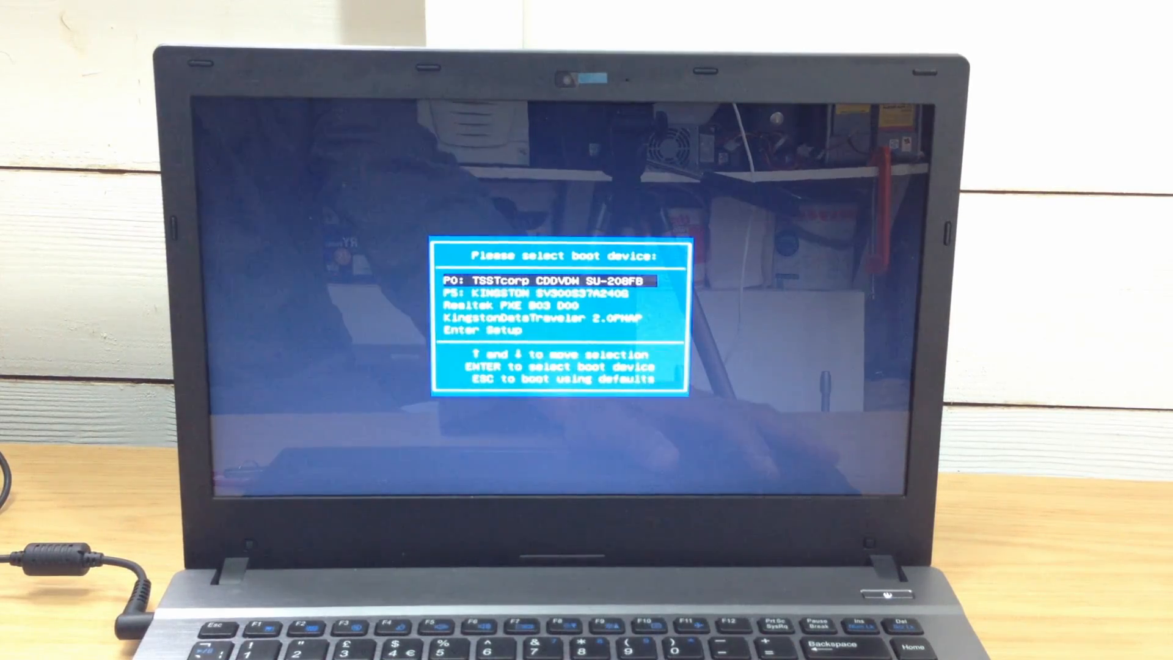
{"action": "key", "text": "down"}
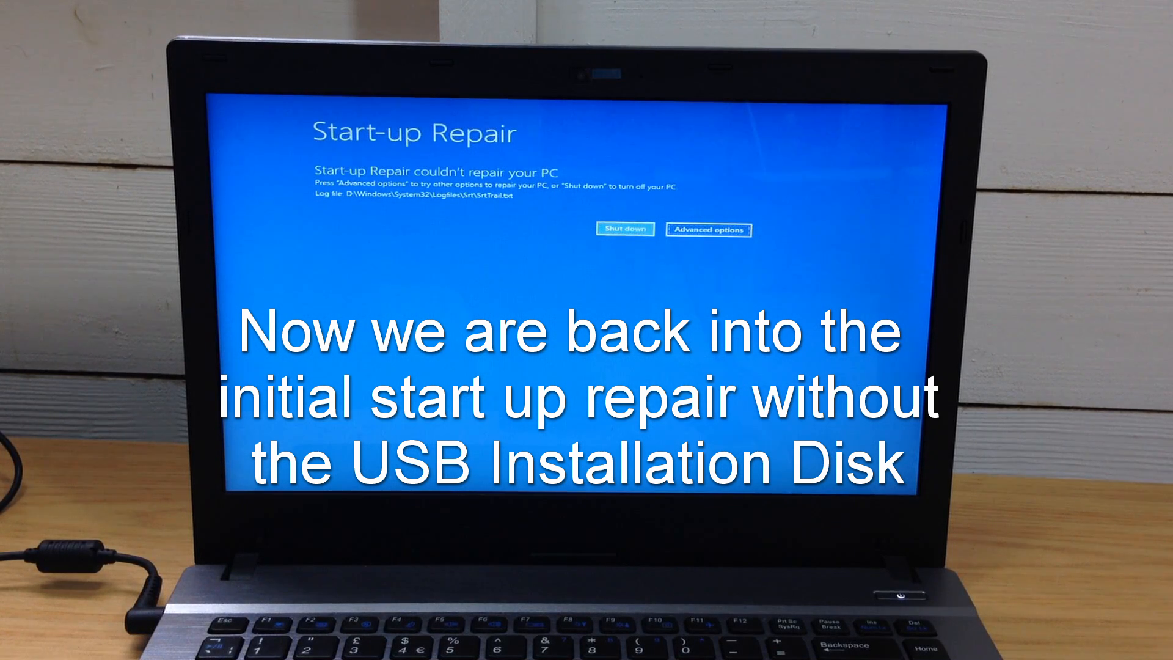
Go through Advanced options and Troubleshoot to Reset this PC with Keep my files
{"action": "left_click", "coordinate": [708, 230]}
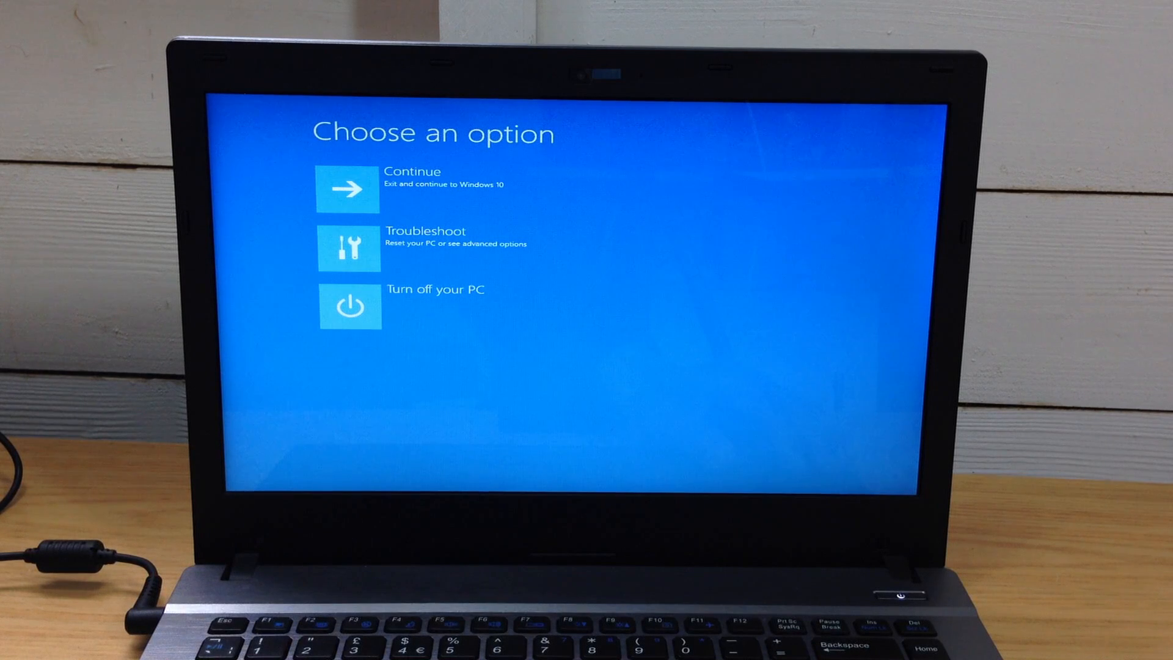
{"action": "left_click", "coordinate": [424, 250]}
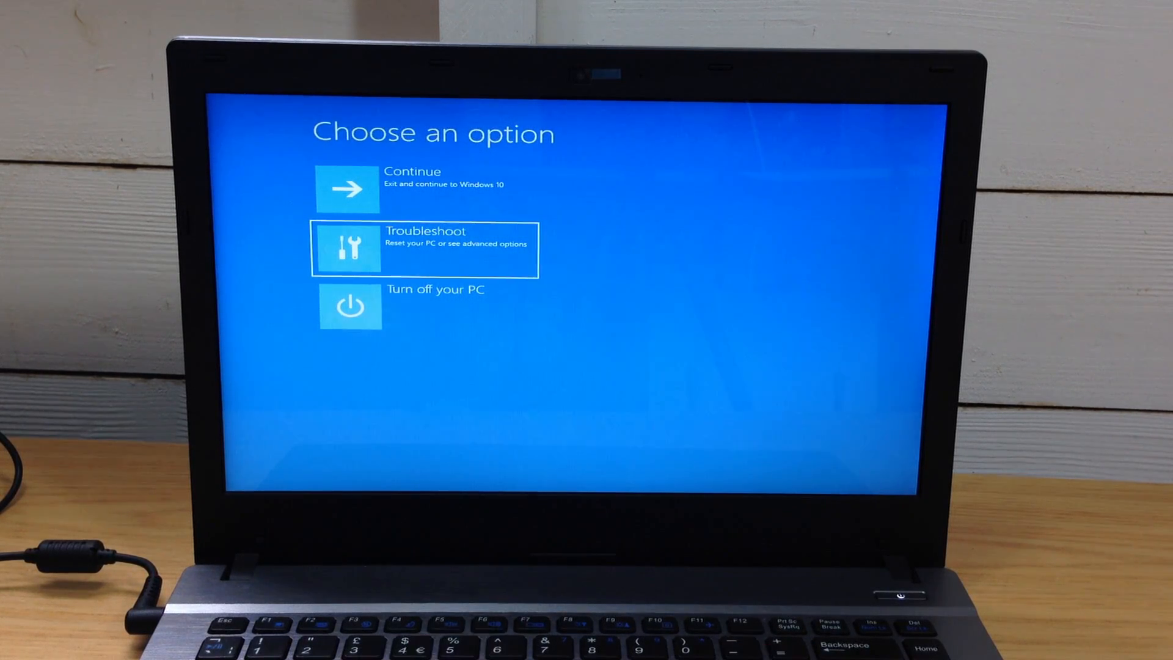
{"action": "left_click", "coordinate": [424, 249]}
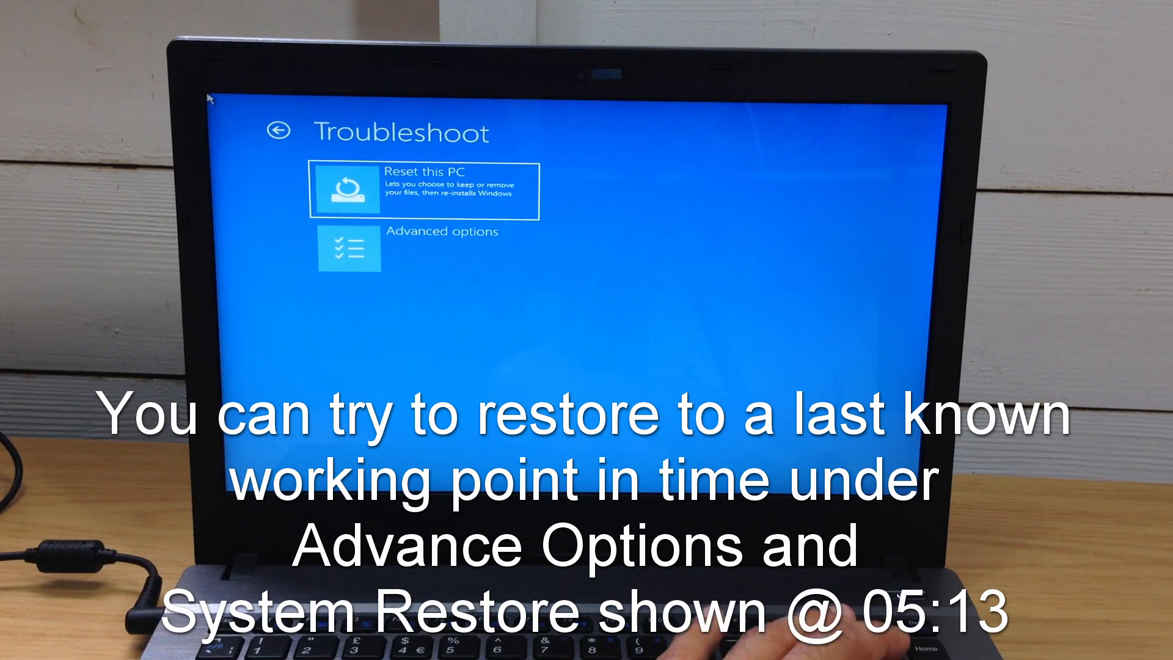
{"action": "left_click", "coordinate": [433, 189]}
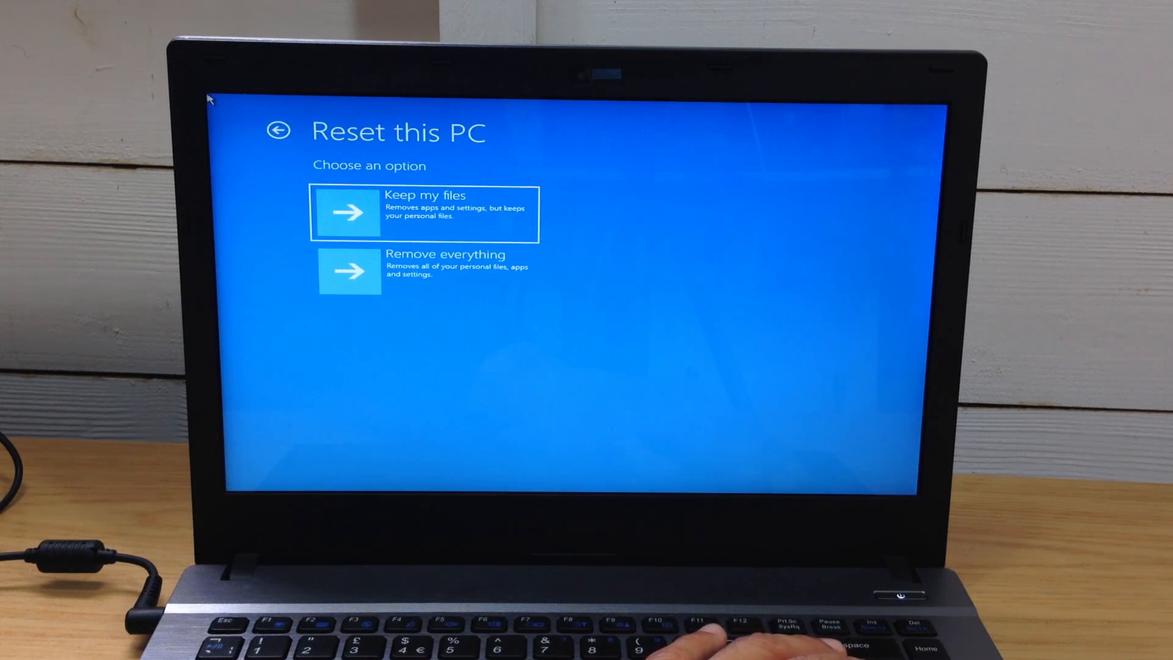
{"action": "left_click", "coordinate": [422, 214]}
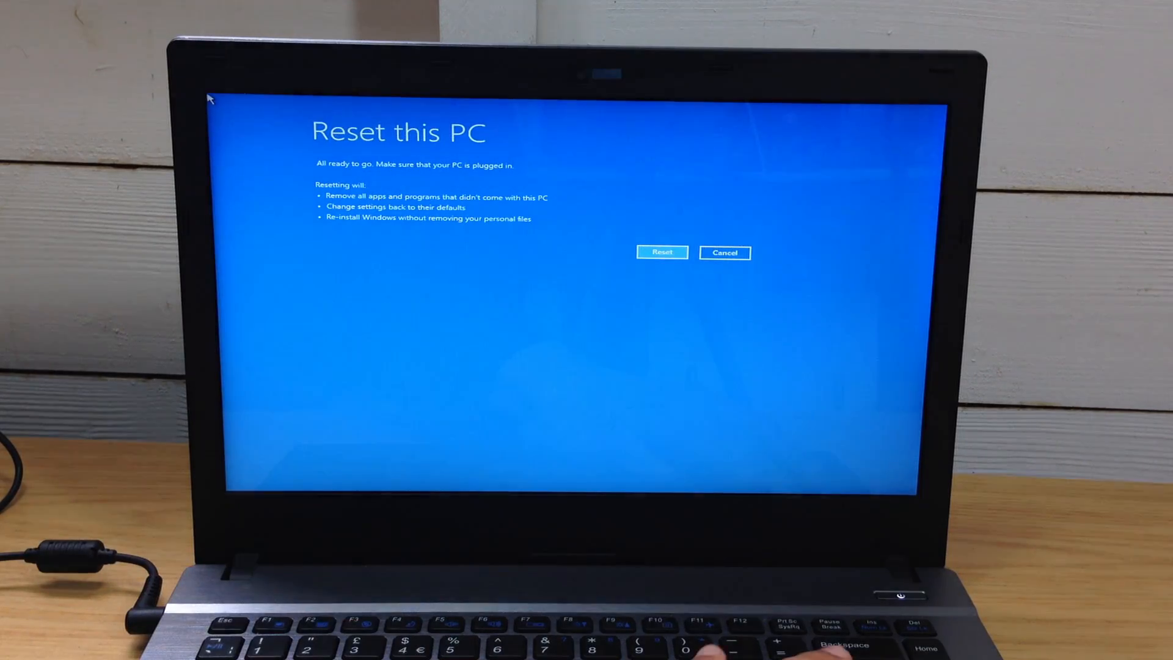
Confirm the Keep my files reset and let Windows reinstall to the desktop
{"action": "left_click", "coordinate": [661, 252]}
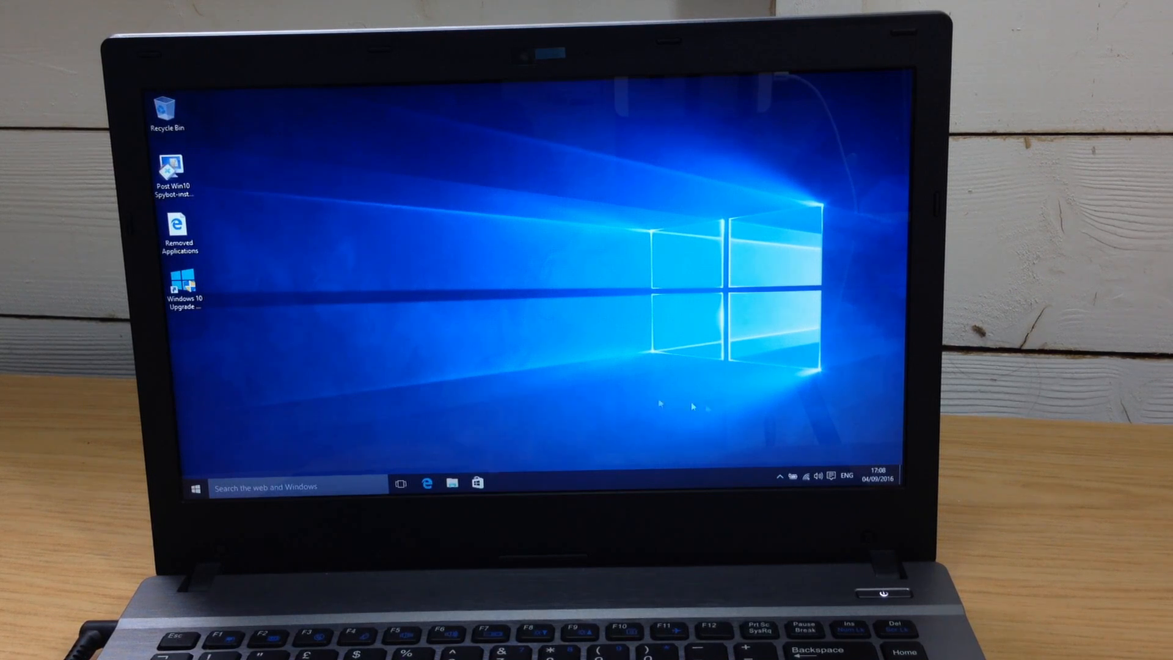
Double-click the Lightworks shortcut on the desktop to start the editor
{"action": "left_click", "coordinate": [180, 289]}
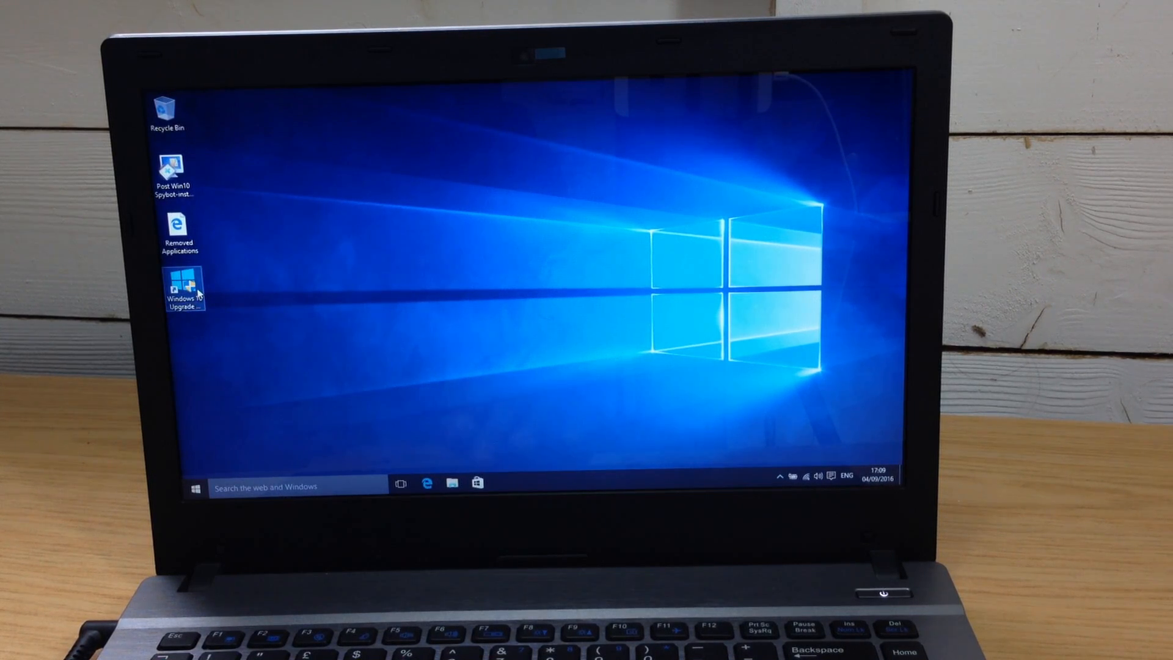
{"action": "left_click", "coordinate": [184, 288]}
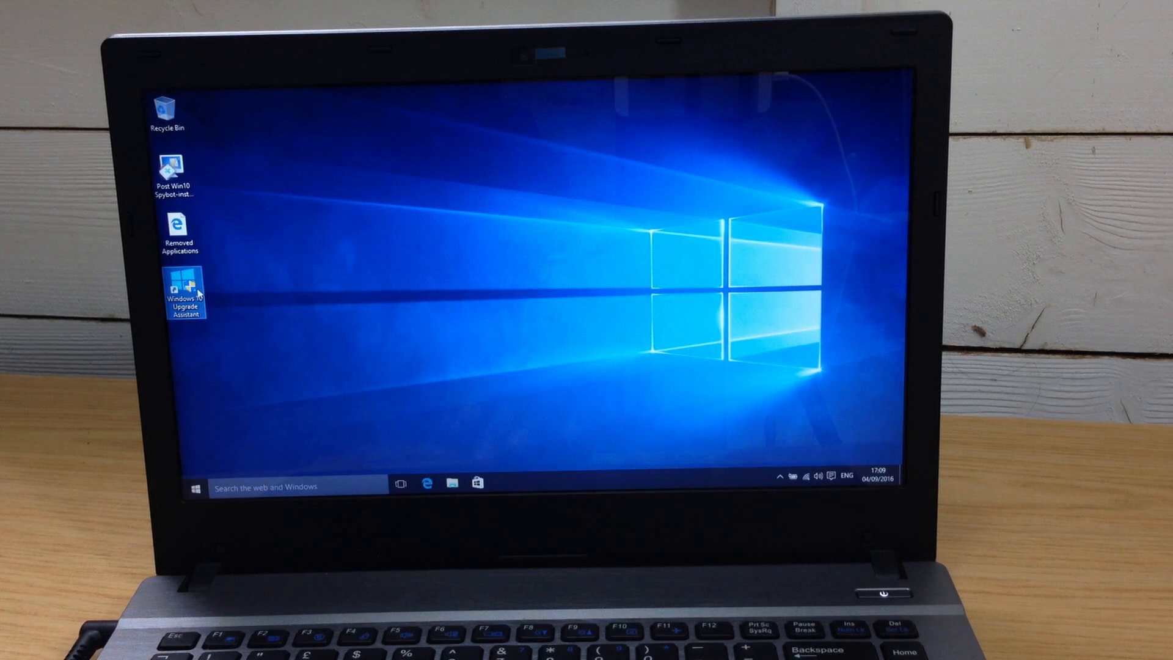
{"action": "mouse_move", "coordinate": [294, 413]}
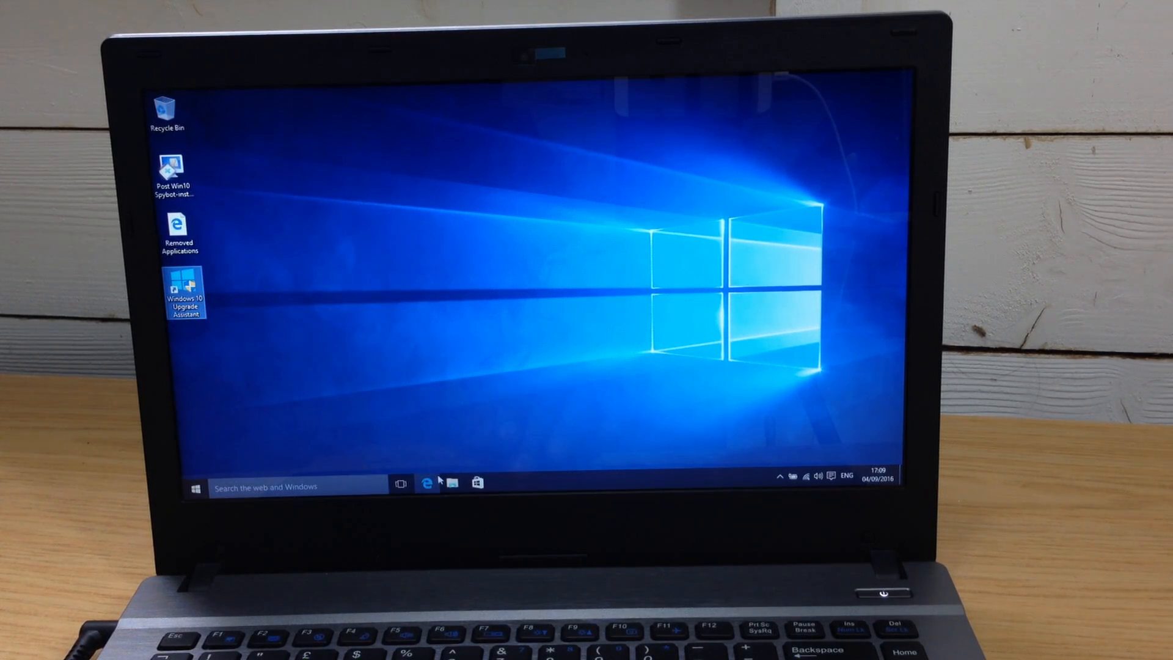
{"action": "left_click", "coordinate": [196, 484]}
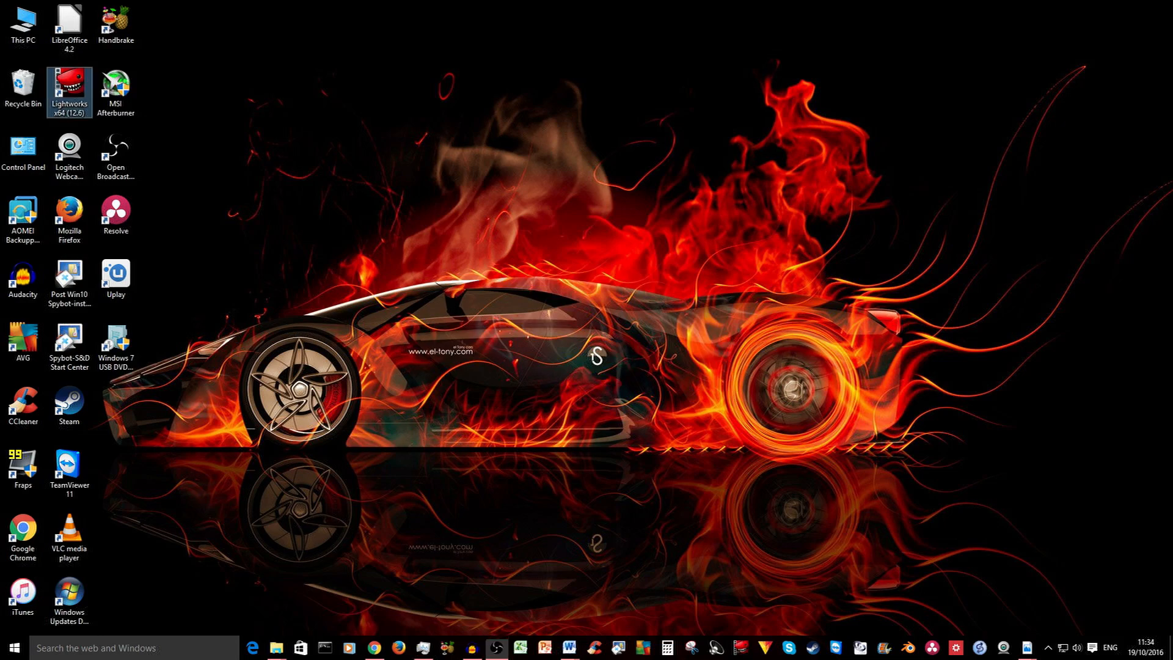
{"action": "double_click", "coordinate": [67, 84]}
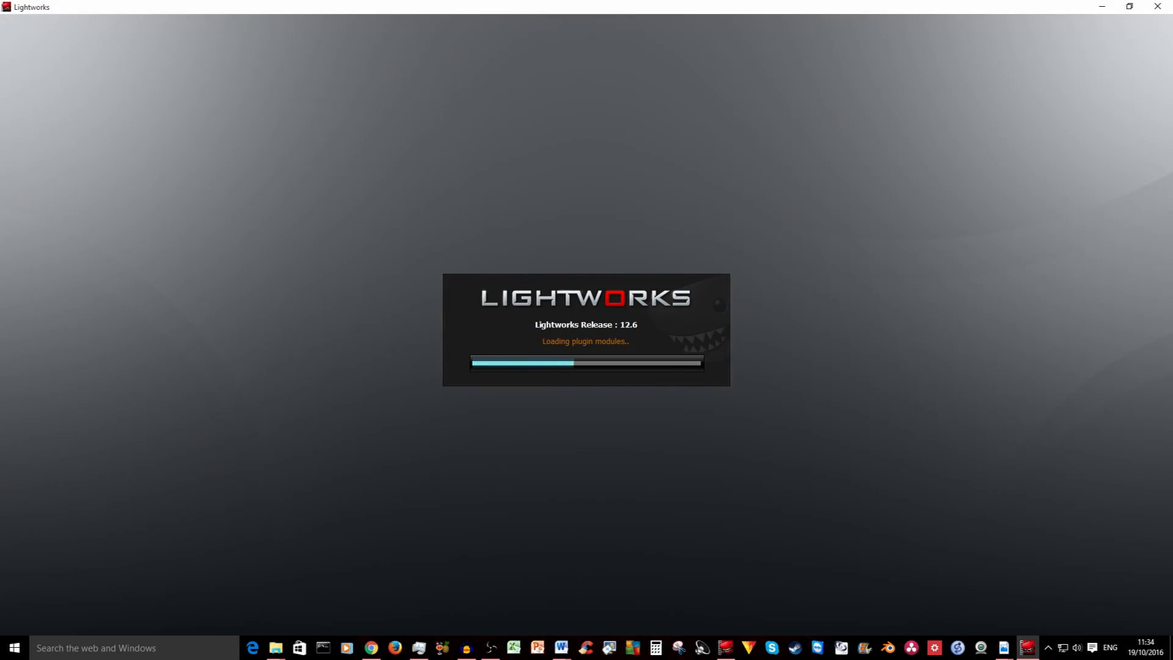